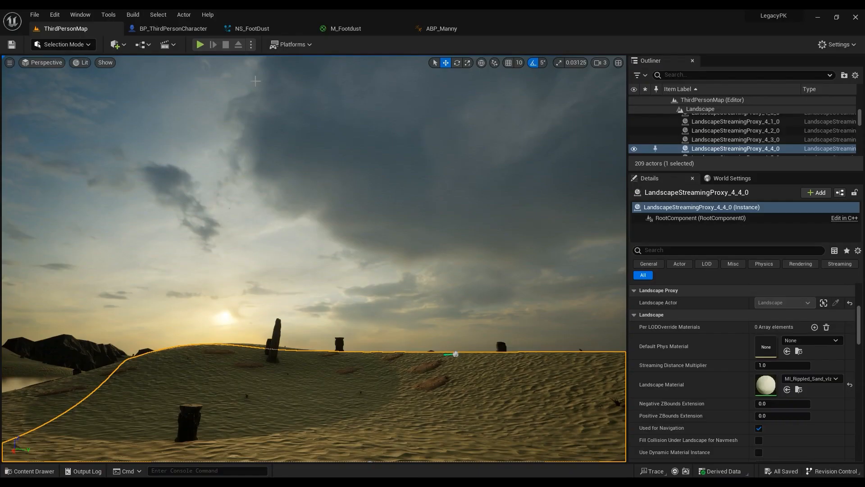
# Briefly test-play the level, then return to BP_ThirdPersonCharacter.
pyautogui.click(200, 45)
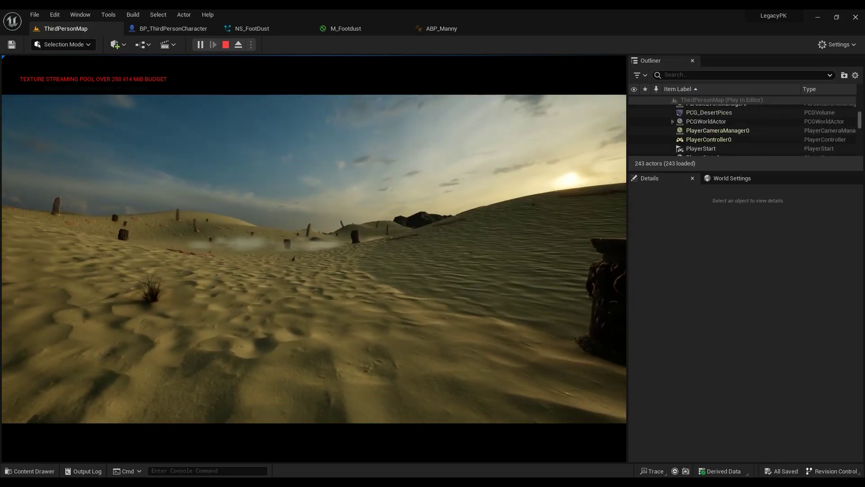
pyautogui.click(225, 45)
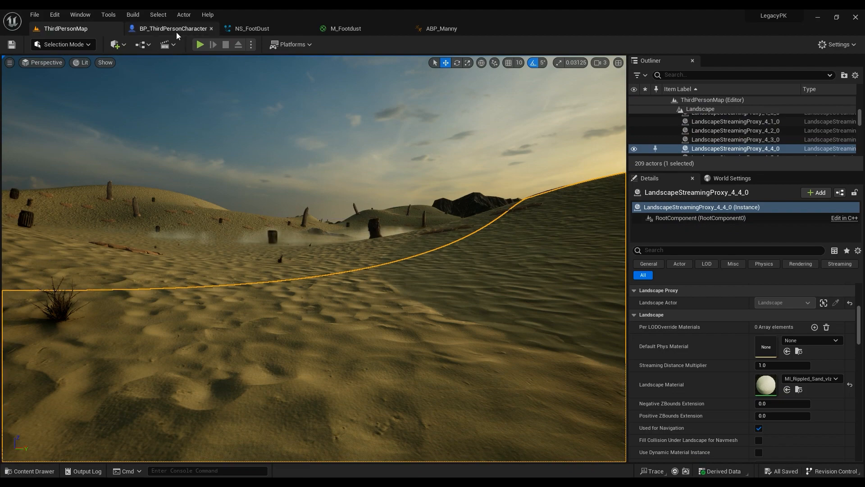
pyautogui.click(173, 28)
pyautogui.write('get player camera')
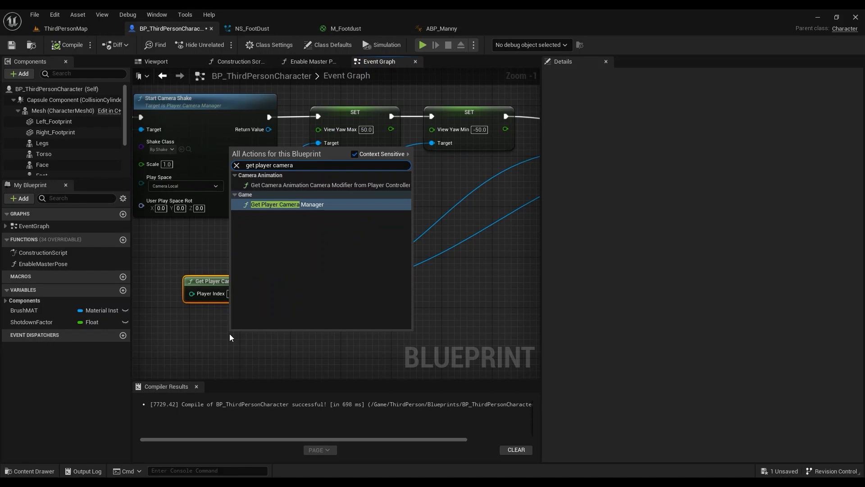
# Add a second Get Player Camera Manager node to the event graph and compile.
pyautogui.click(284, 205)
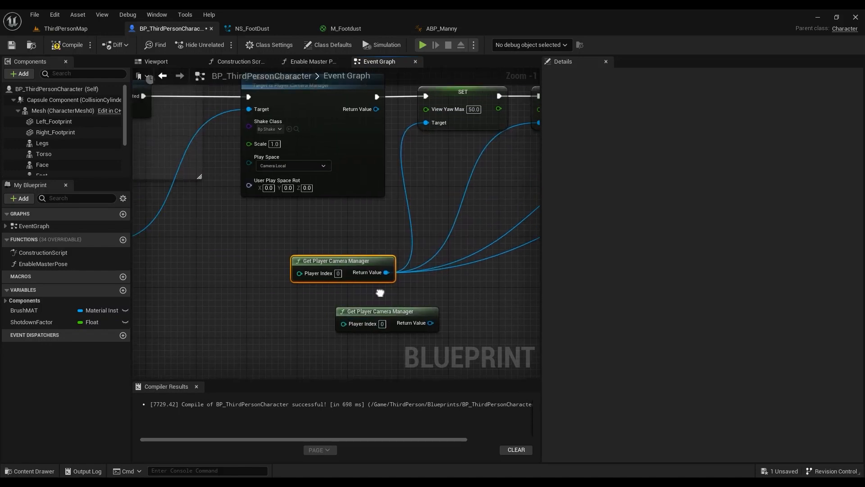
pyautogui.scroll(-3)
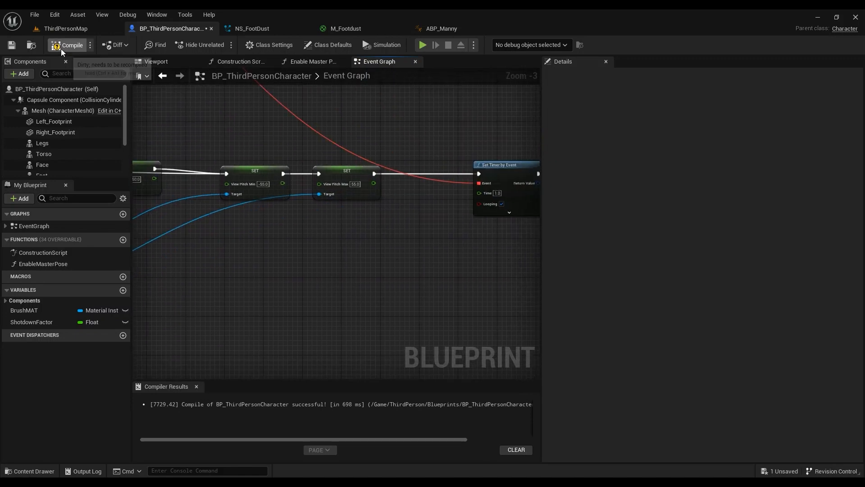
pyautogui.click(66, 28)
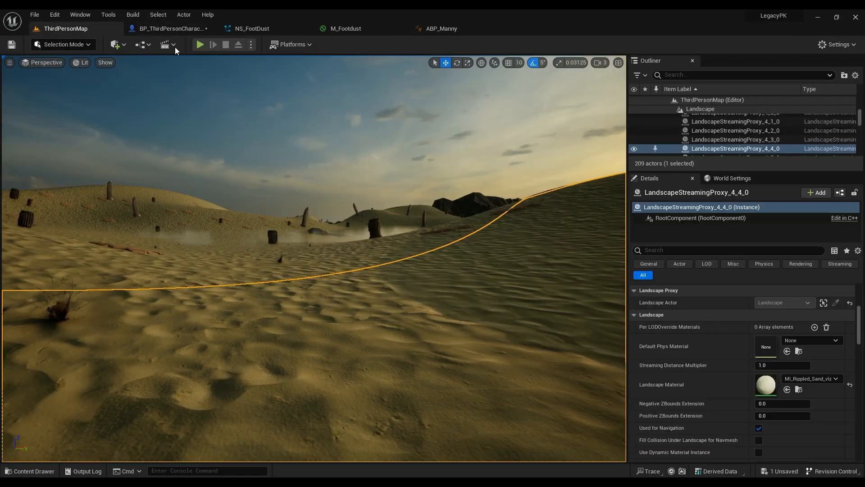
pyautogui.click(199, 44)
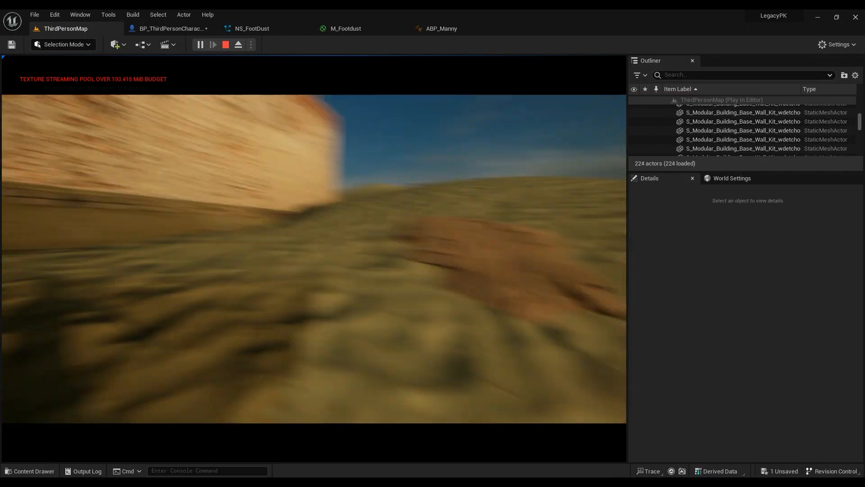
pyautogui.click(225, 45)
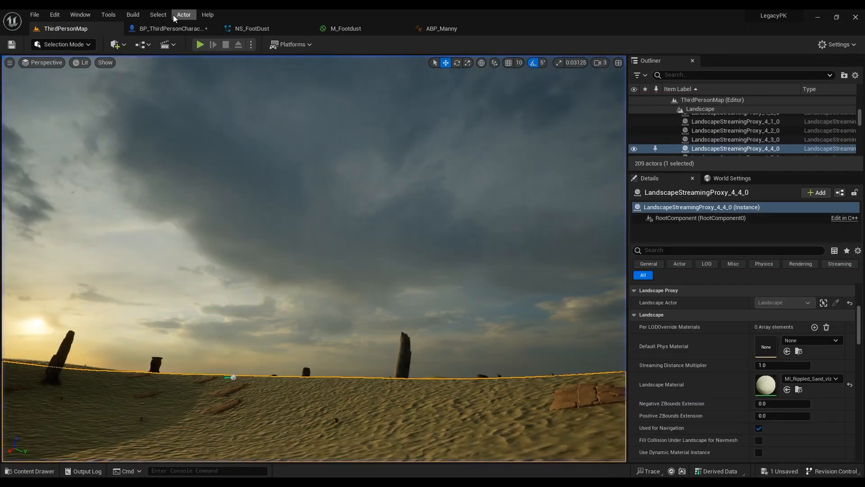
# Return to BP_ThirdPersonCharacter and locate the Get Player Camera Manager nodes in the Event Graph.
pyautogui.click(171, 28)
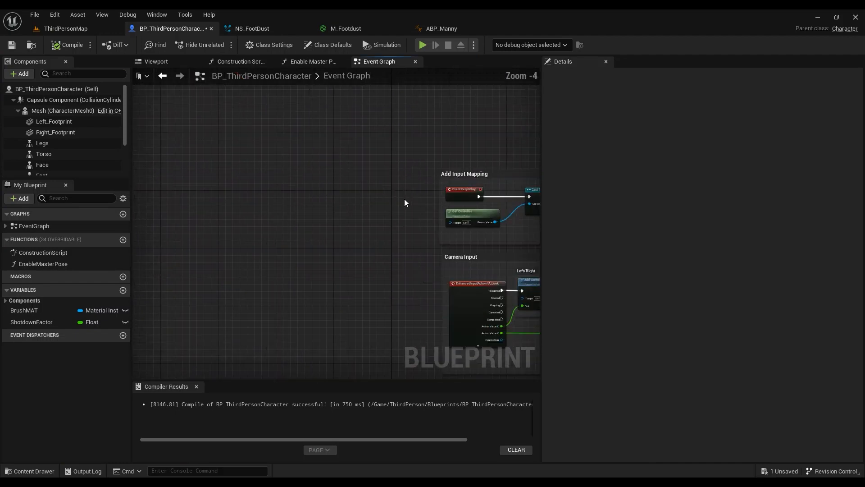
pyautogui.scroll(3)
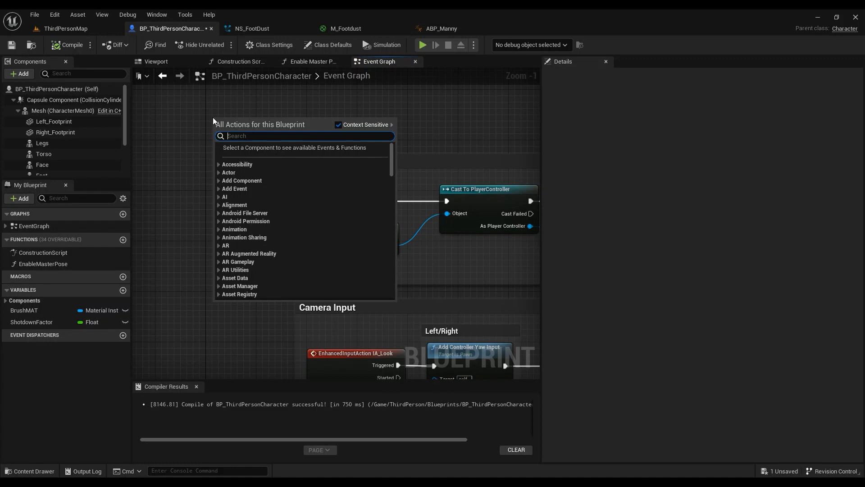
pyautogui.write('beging')
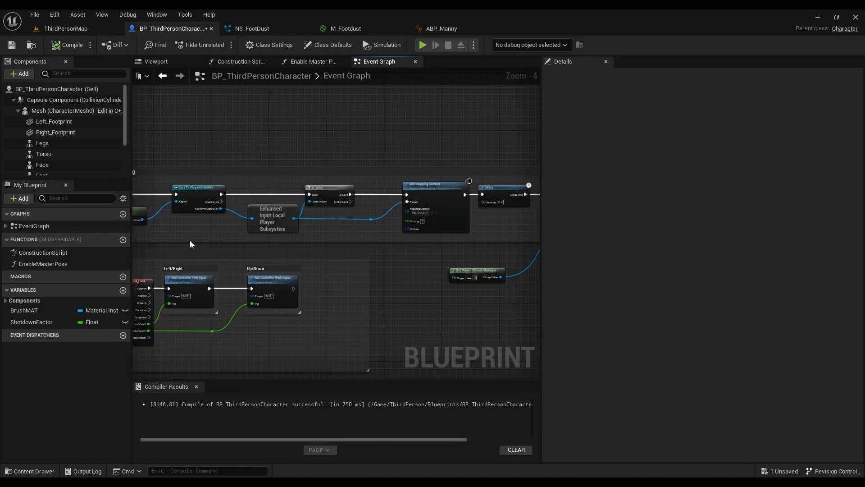
pyautogui.scroll(3)
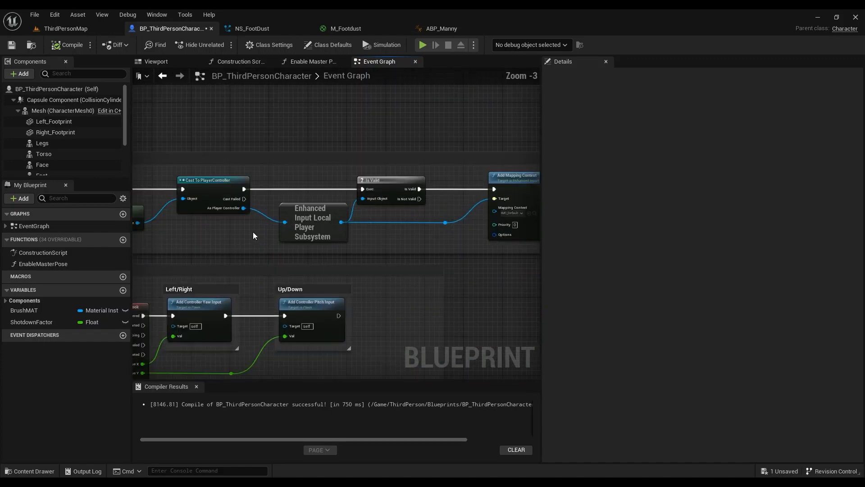
pyautogui.scroll(-3)
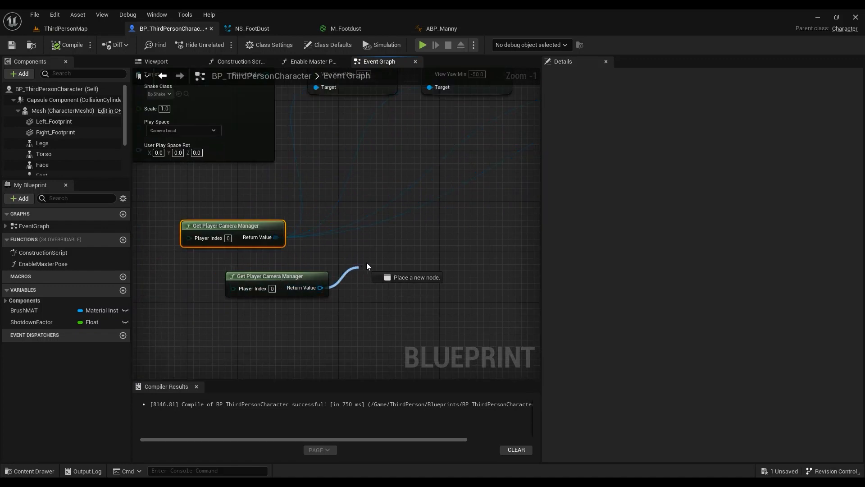
# Add a Set View Pitch Min node from the camera manager's Return Value pin.
pyautogui.write('pitch')
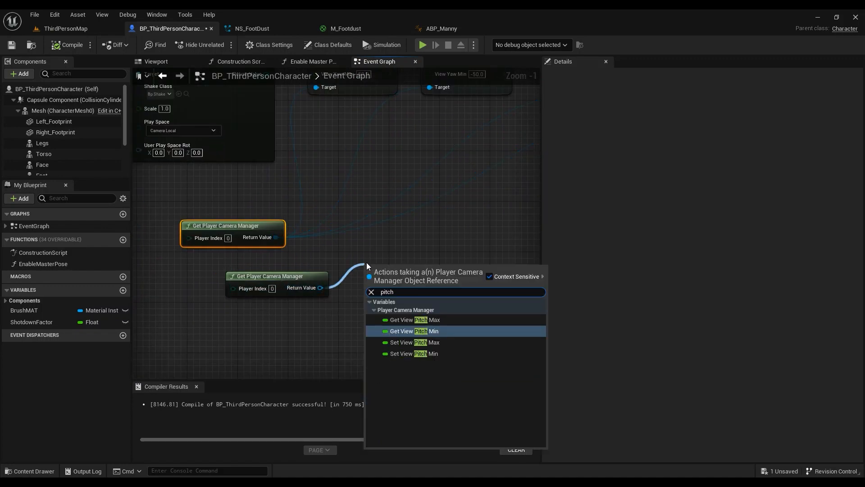
pyautogui.moveTo(421, 349)
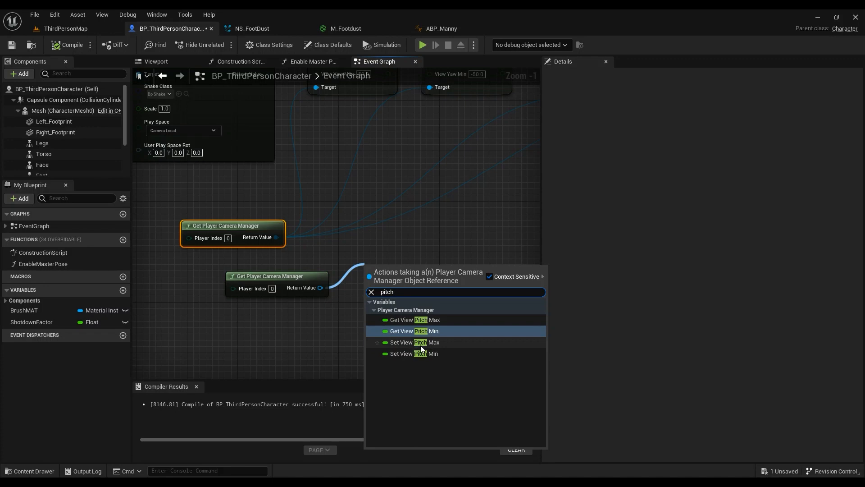
pyautogui.moveTo(418, 354)
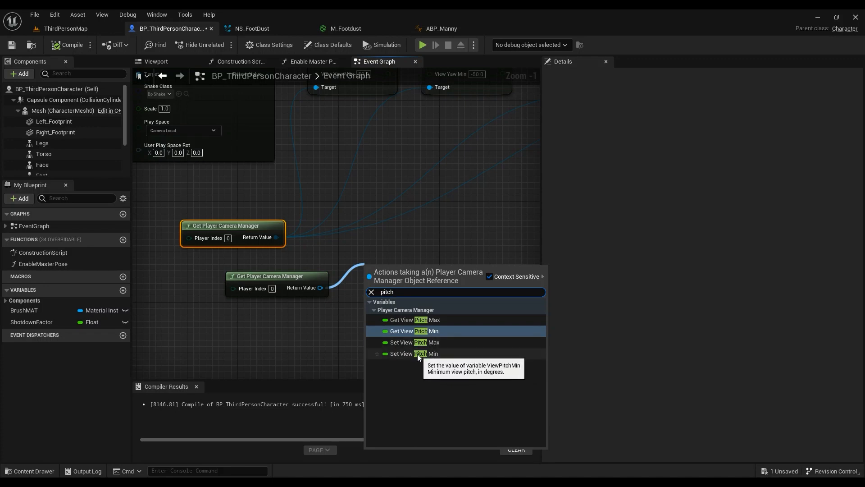
pyautogui.click(411, 353)
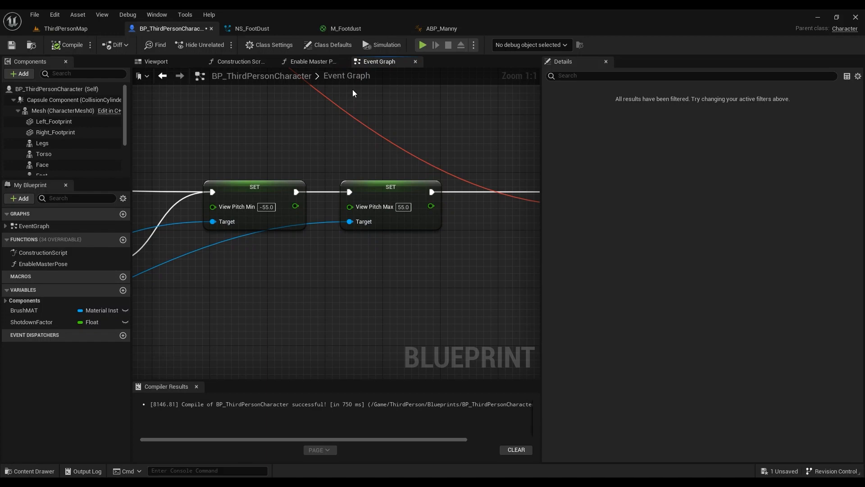
pyautogui.moveTo(260, 217)
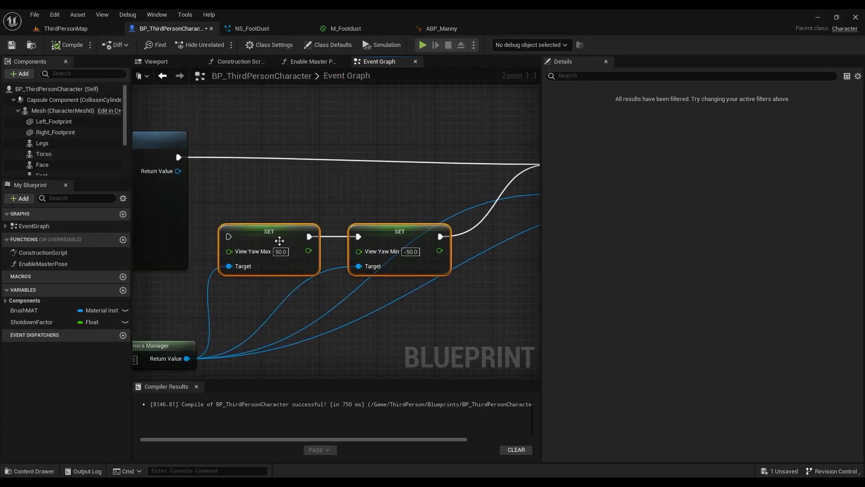
pyautogui.moveTo(254, 260)
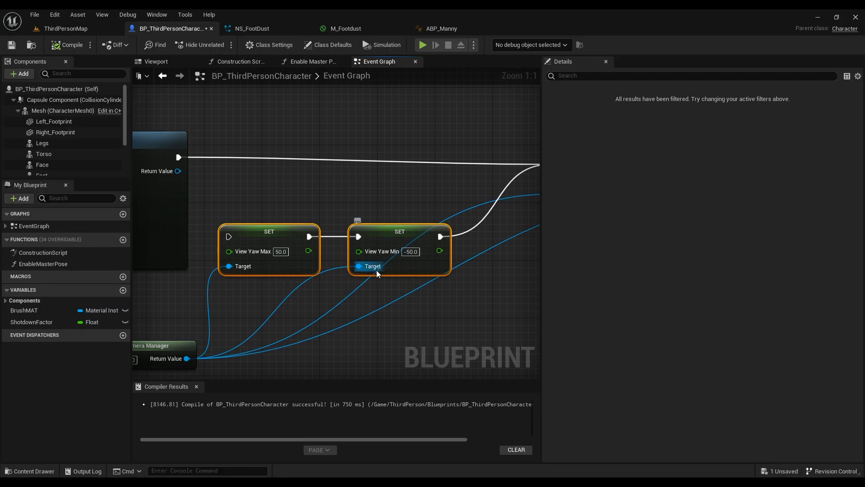
pyautogui.moveTo(725, 310)
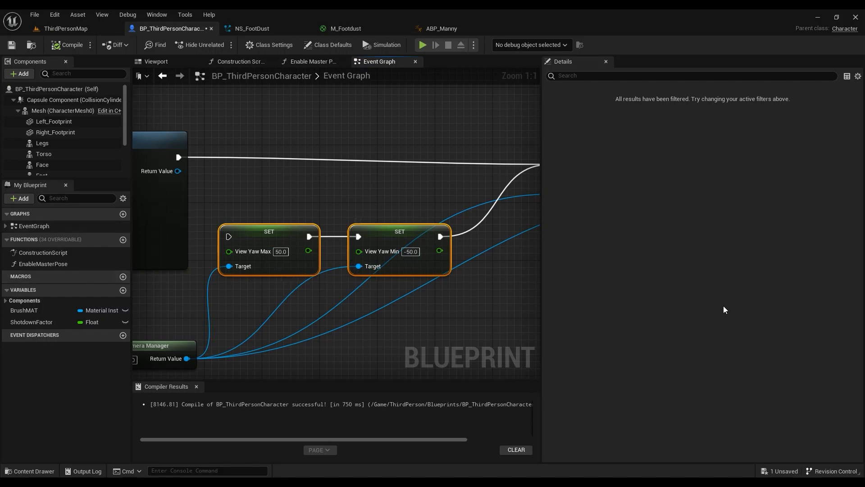
pyautogui.moveTo(252, 254)
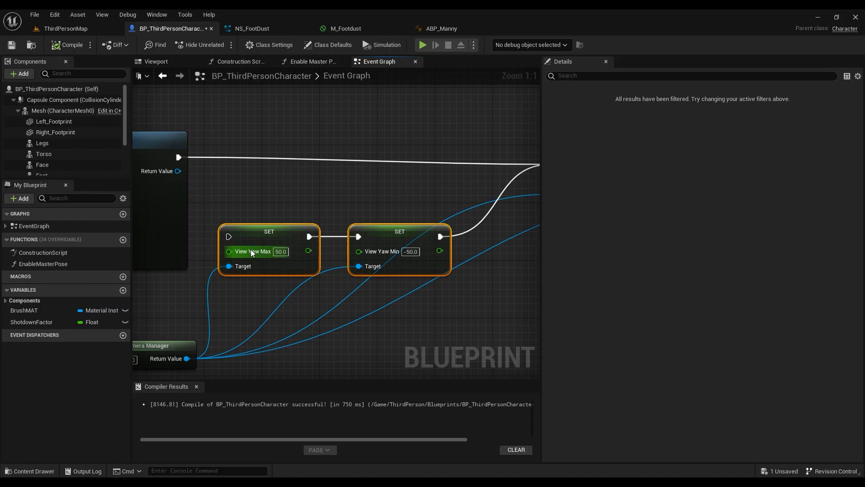
pyautogui.moveTo(368, 283)
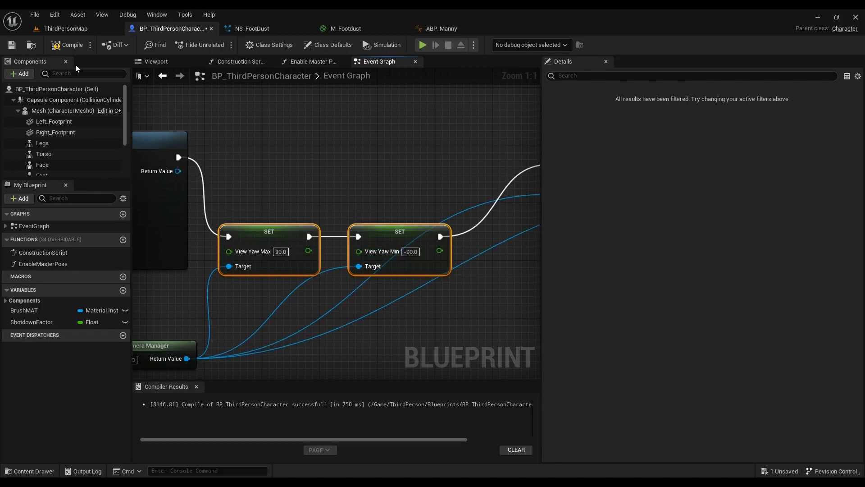
# Switch to the ThirdPersonMap level after setting yaw limits to 90 and -90.
pyautogui.click(64, 28)
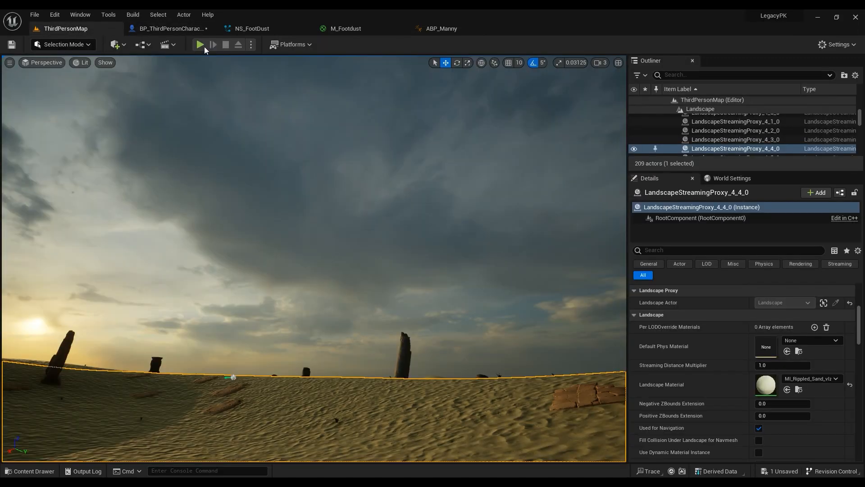
# Start Play In Editor on ThirdPersonMap to try the new camera limits.
pyautogui.click(200, 45)
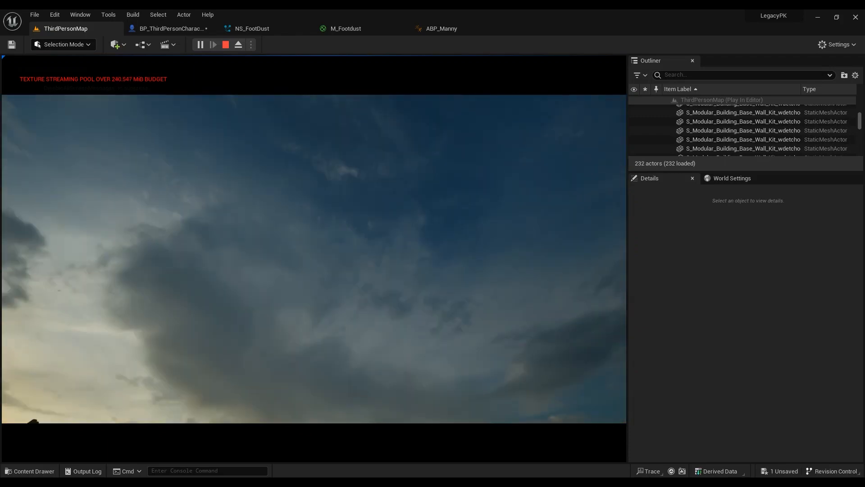
# Return to BP_ThirdPersonCharacter's Event Graph and select the View Pitch Min SET node.
pyautogui.click(171, 28)
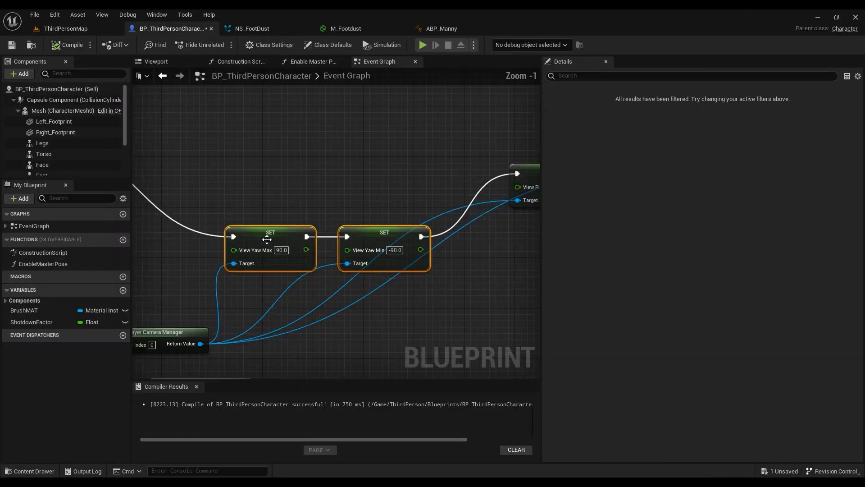
pyautogui.scroll(-3)
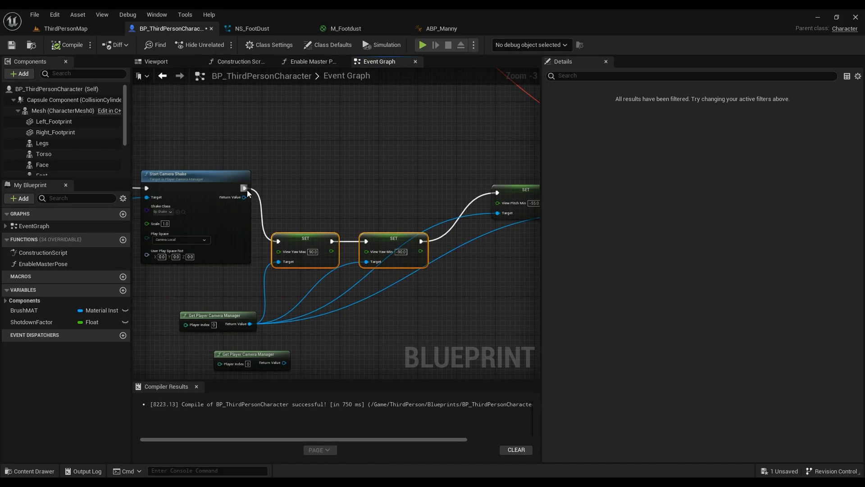
pyautogui.click(495, 189)
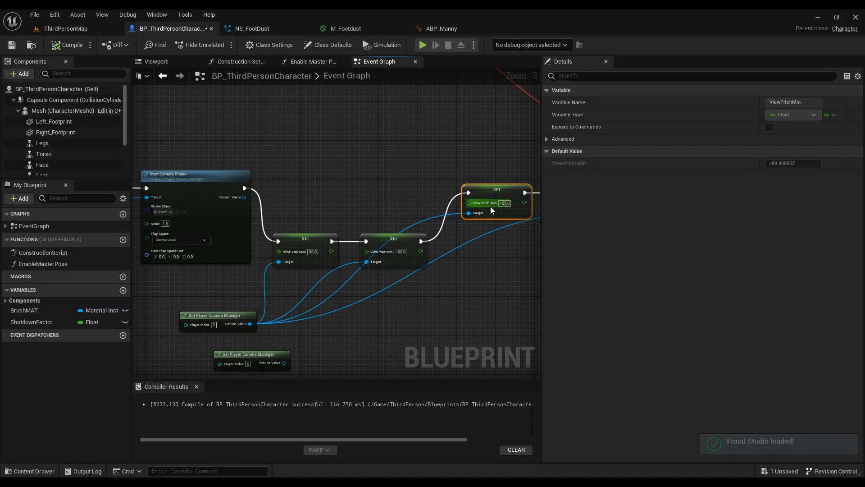
pyautogui.scroll(-3)
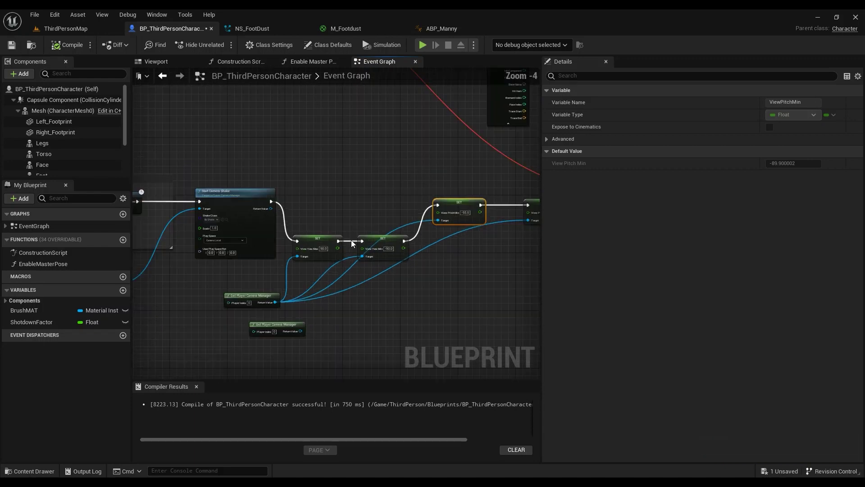
pyautogui.scroll(3)
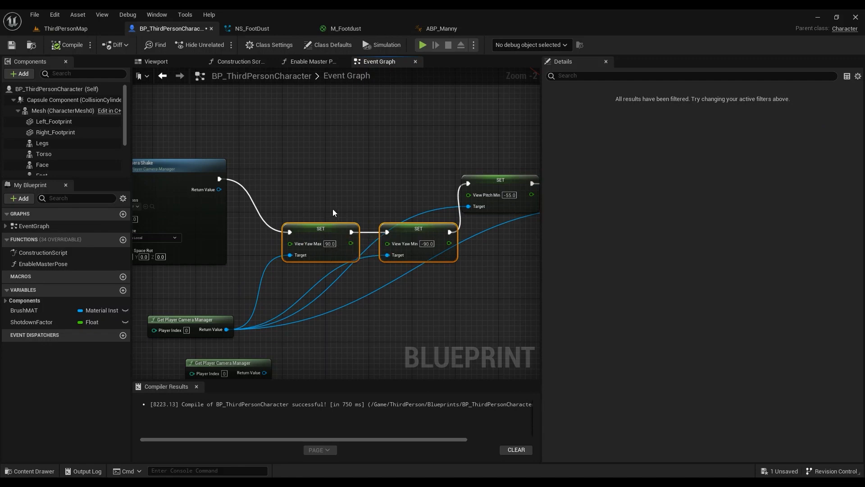
pyautogui.moveTo(494, 286)
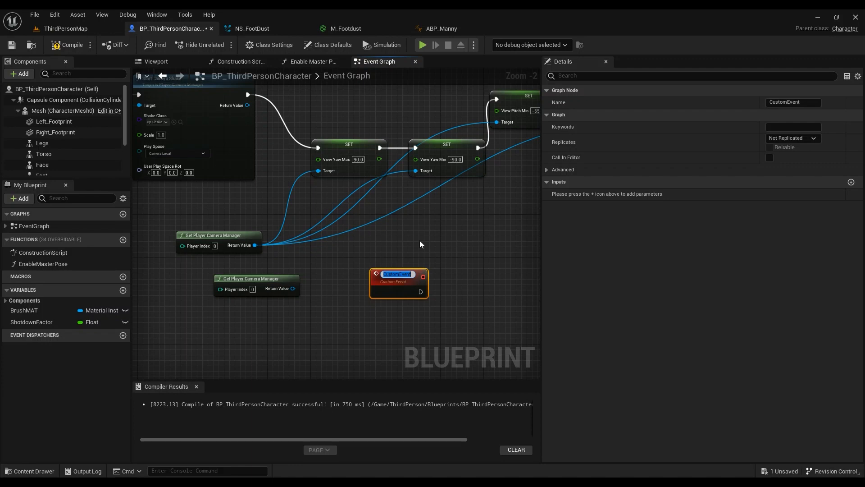
# Name the custom event WallHang and wire it into the View Yaw Max SET chain.
pyautogui.write('WallHang')
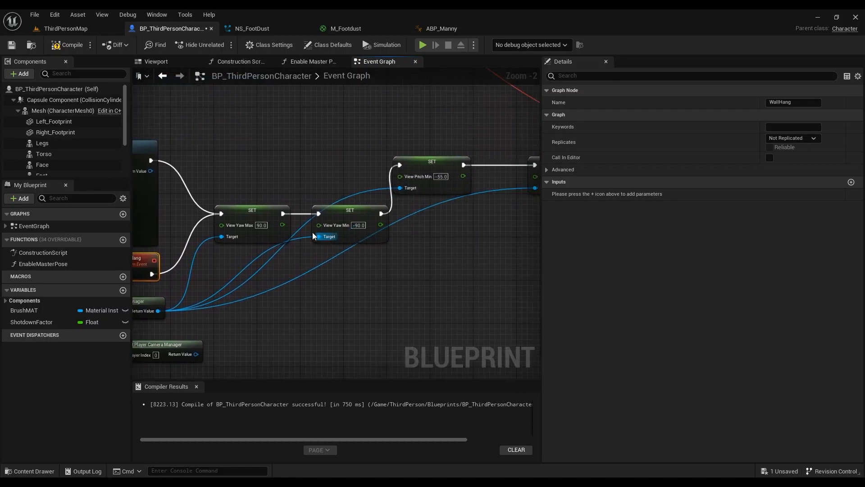
pyautogui.scroll(-3)
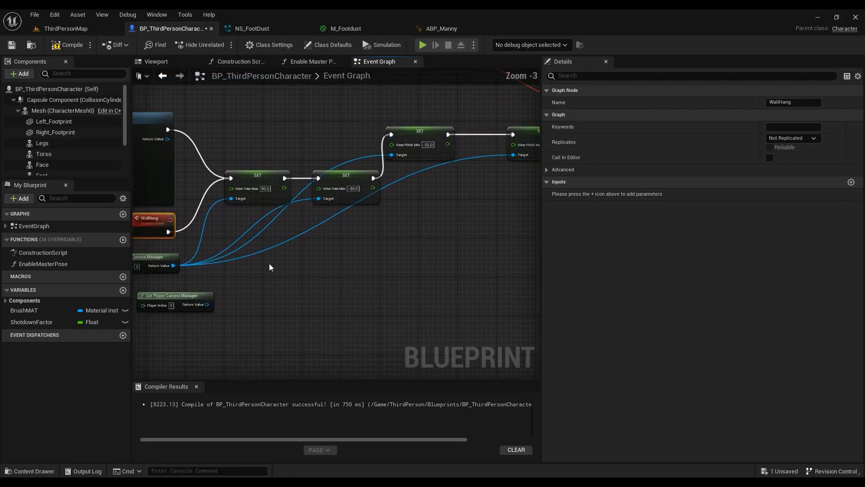
pyautogui.scroll(3)
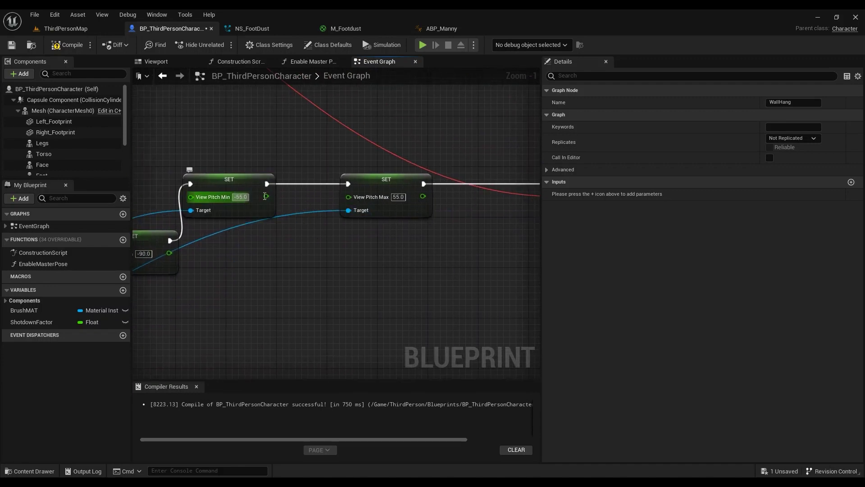
# Compile BP_ThirdPersonCharacter and switch back to the ThirdPersonMap level.
pyautogui.scroll(-3)
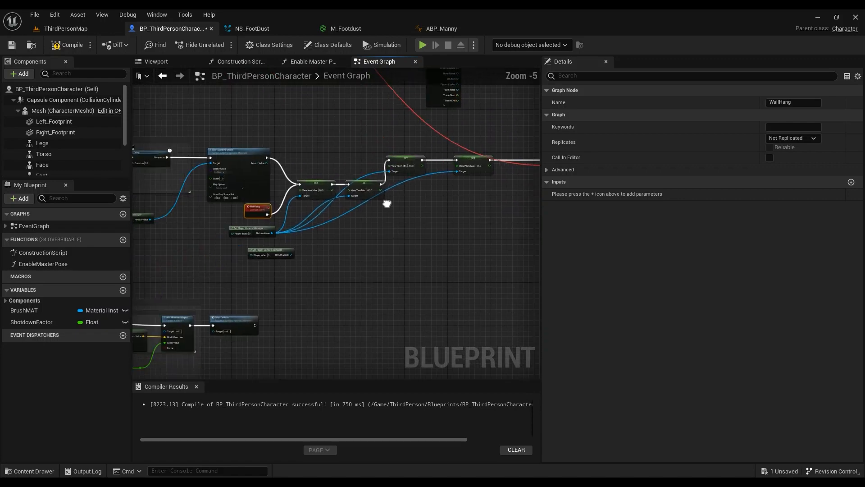
pyautogui.scroll(3)
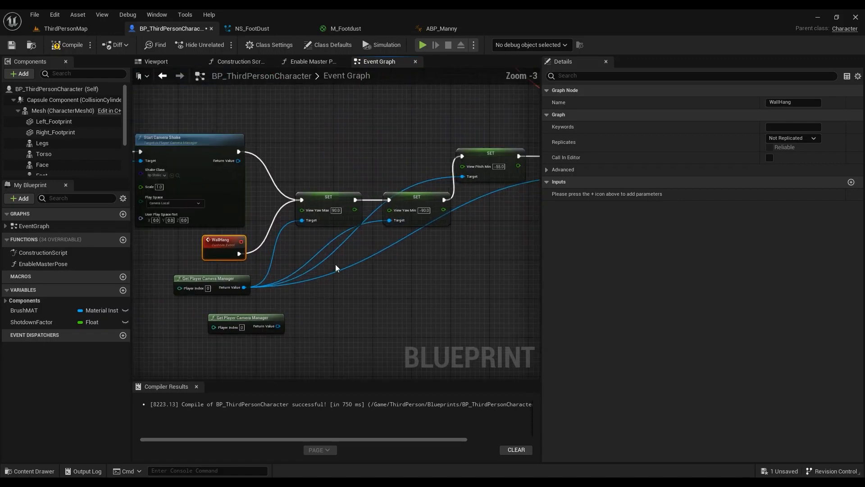
pyautogui.scroll(-3)
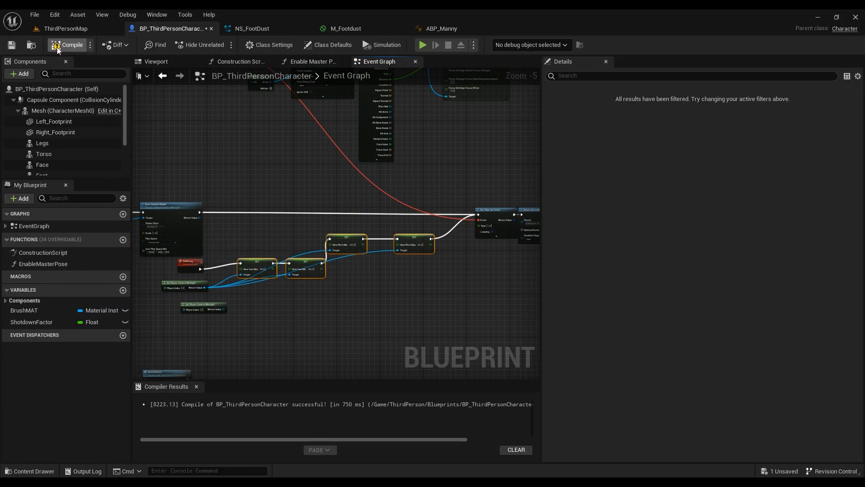
pyautogui.click(65, 28)
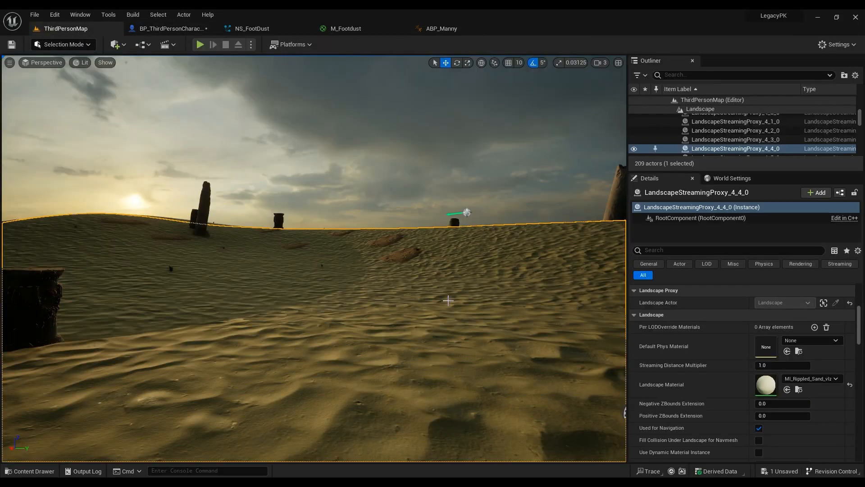